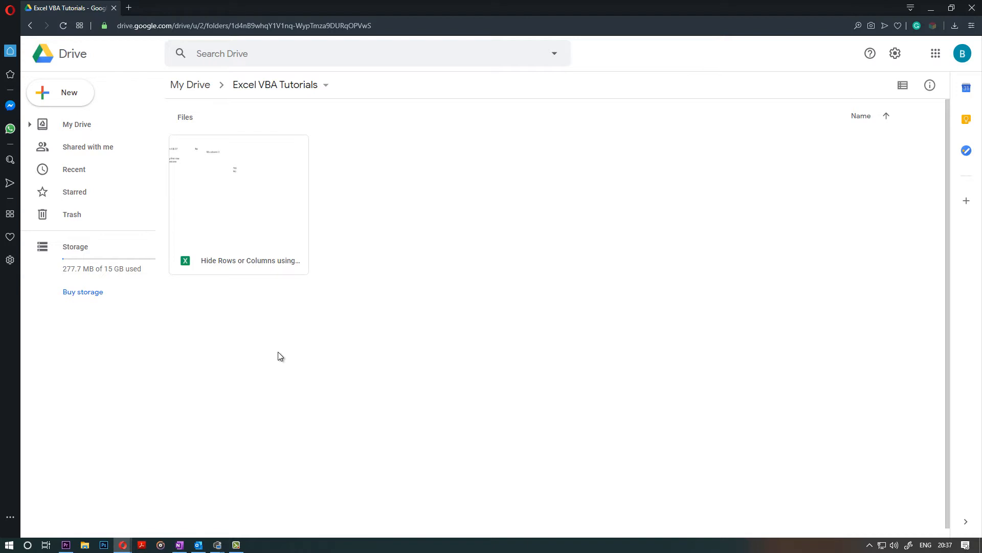
mouse_move(485, 378)
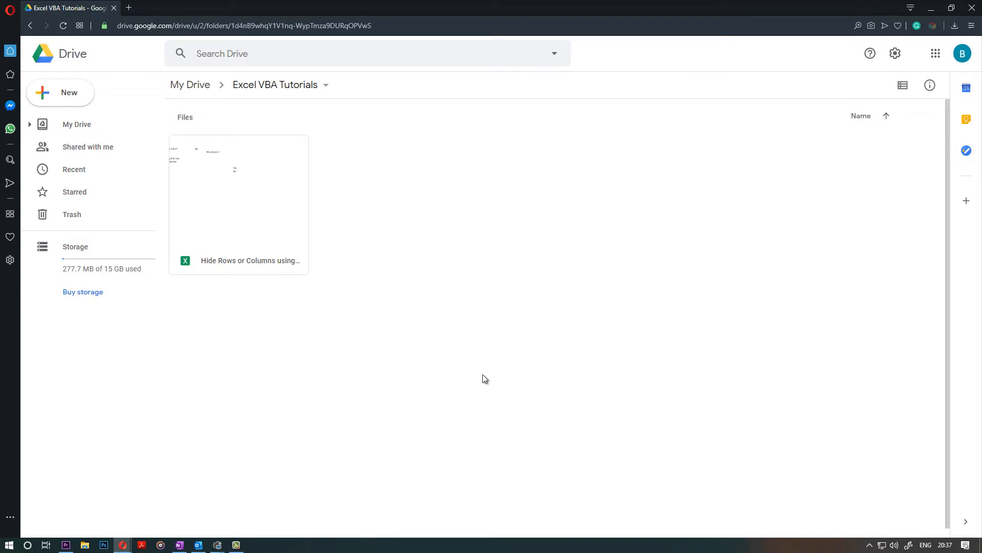
mouse_move(885, 67)
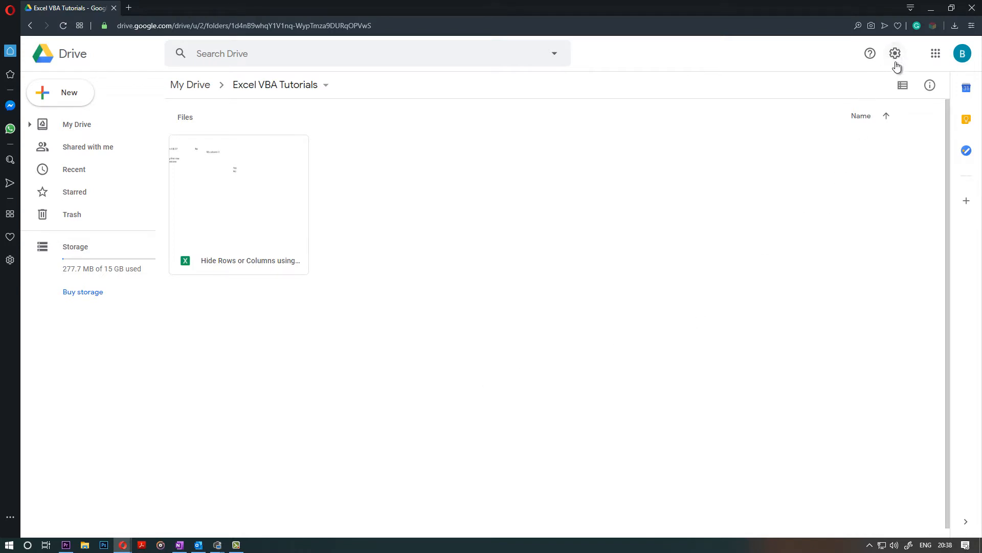
From the Drive Settings gear, choose 'Get Drive for desktop' to reach the download page
left_click(896, 53)
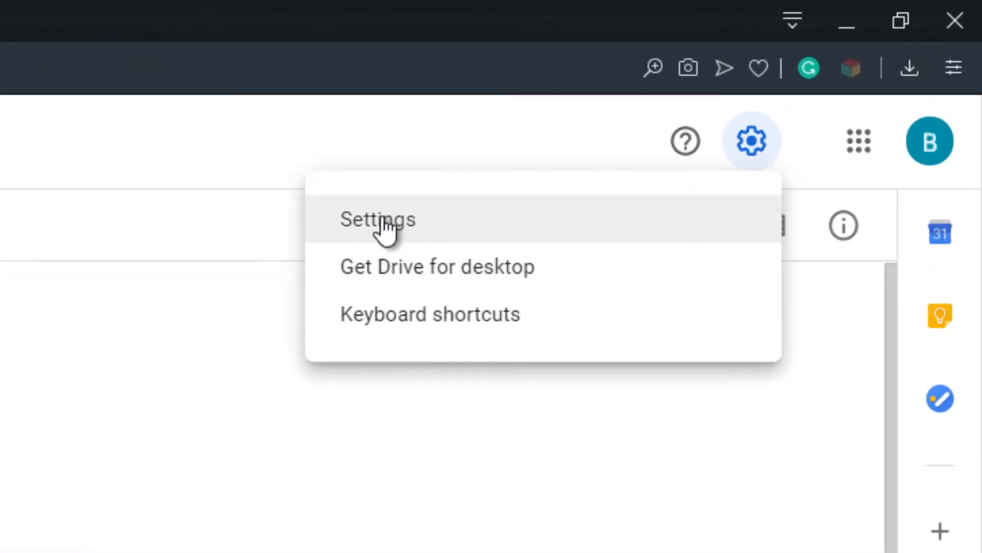
mouse_move(410, 275)
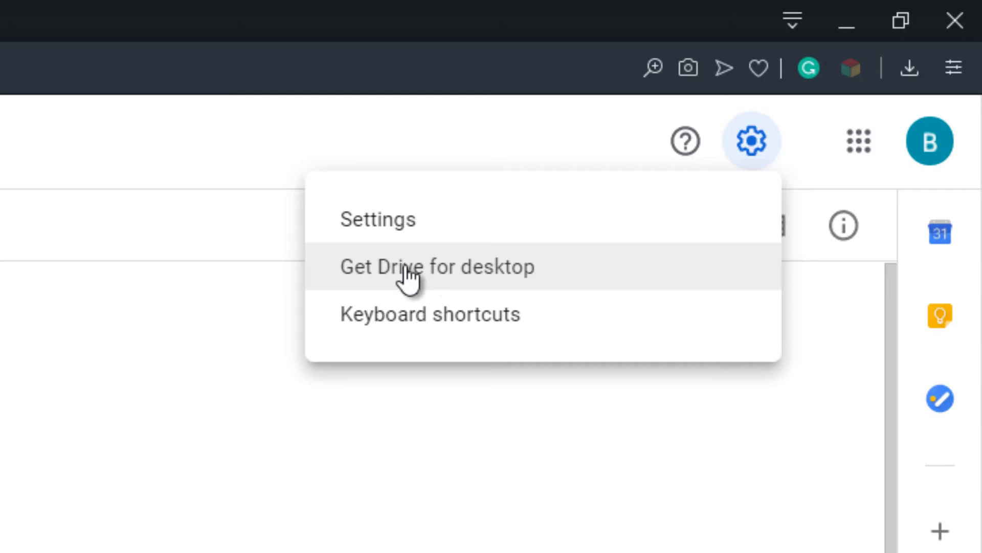
left_click(437, 266)
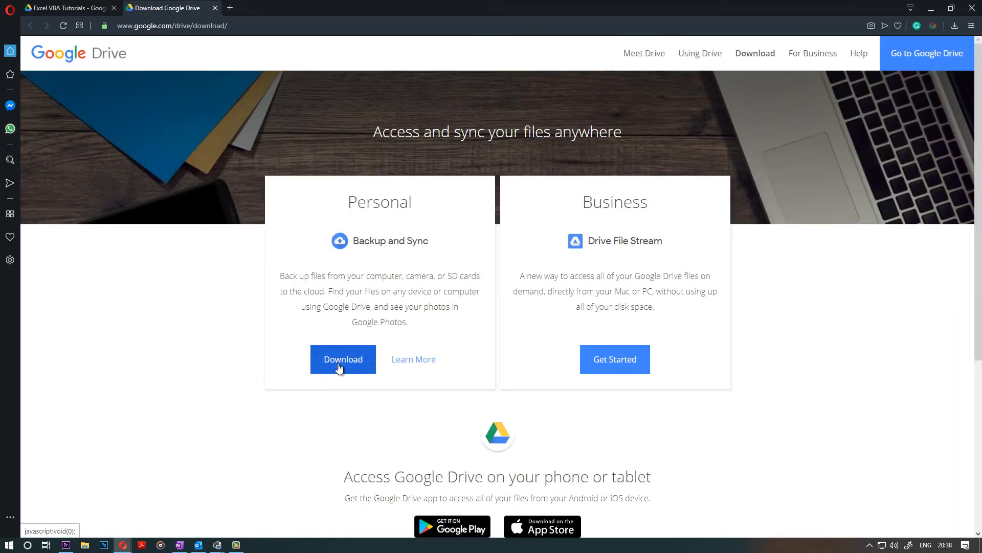
Download the personal Backup and Sync installer, agreeing to the terms, and save it to Downloads
left_click(343, 359)
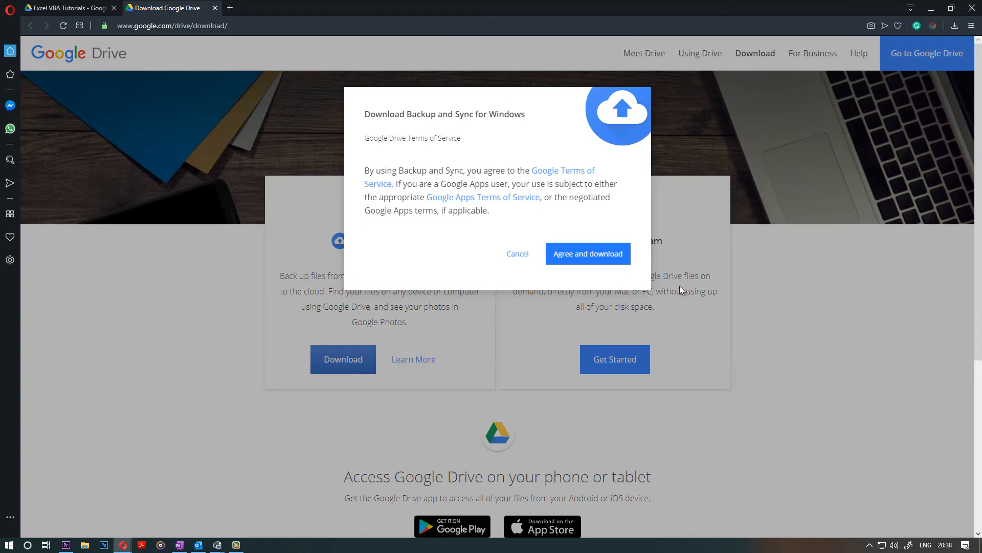
mouse_move(622, 253)
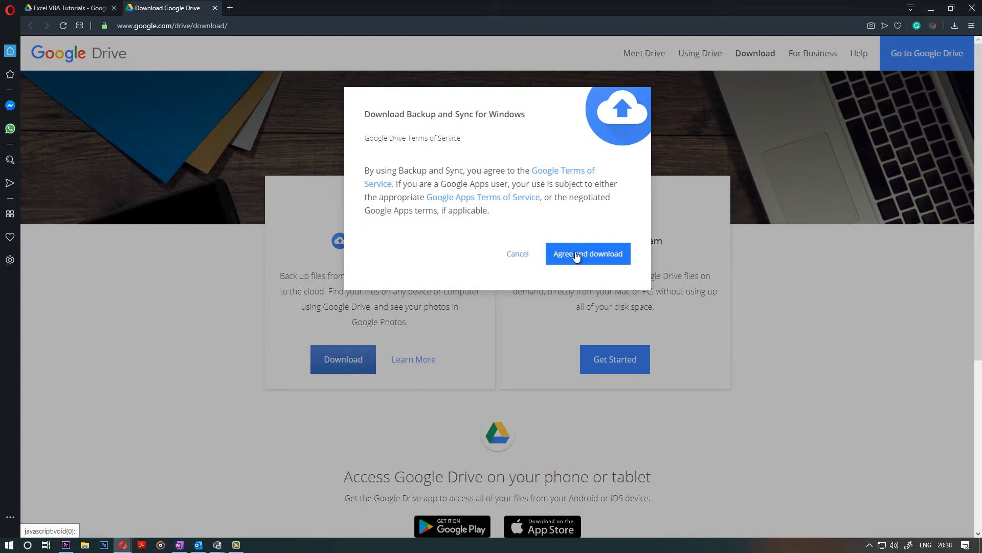
left_click(587, 253)
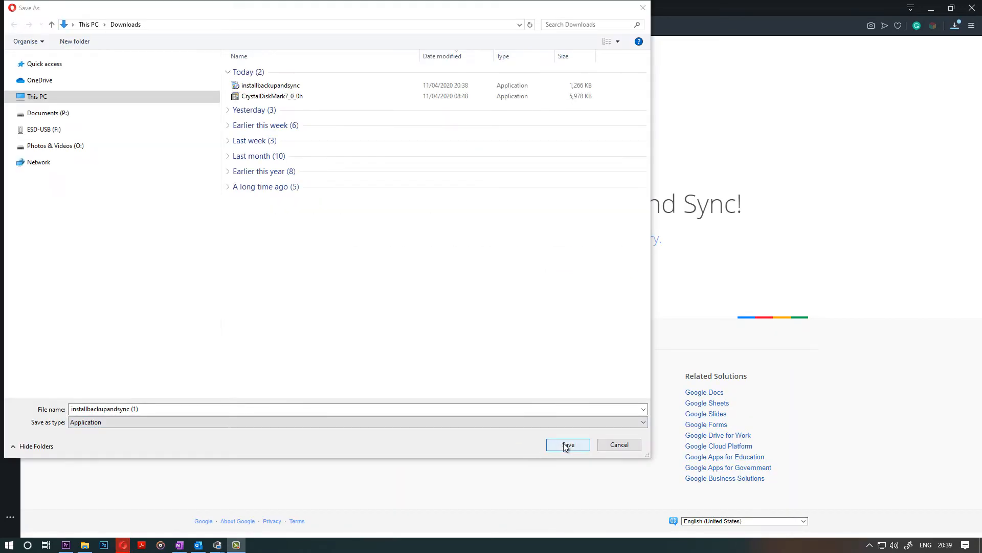
left_click(566, 445)
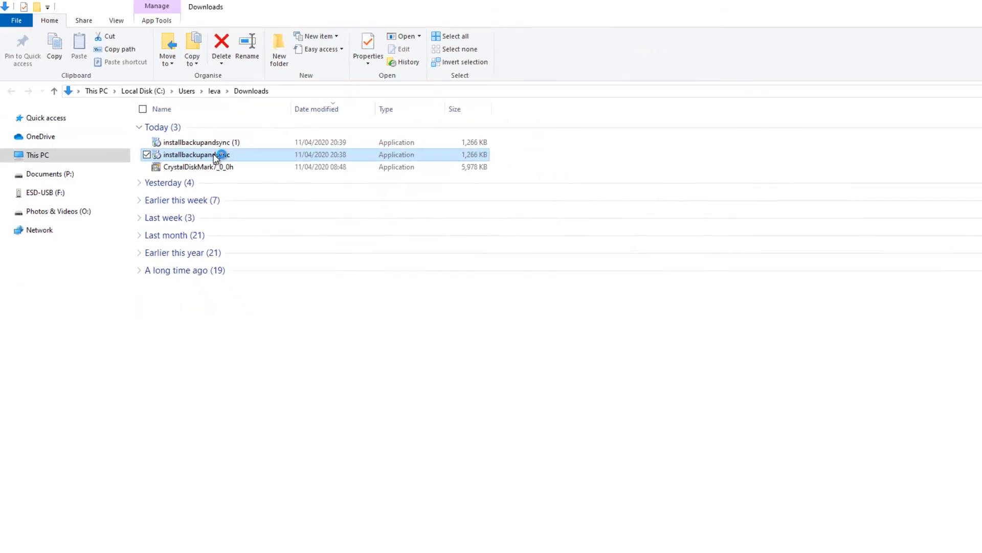
Launch the installbackupandsync installer from the Downloads folder
double_click(197, 154)
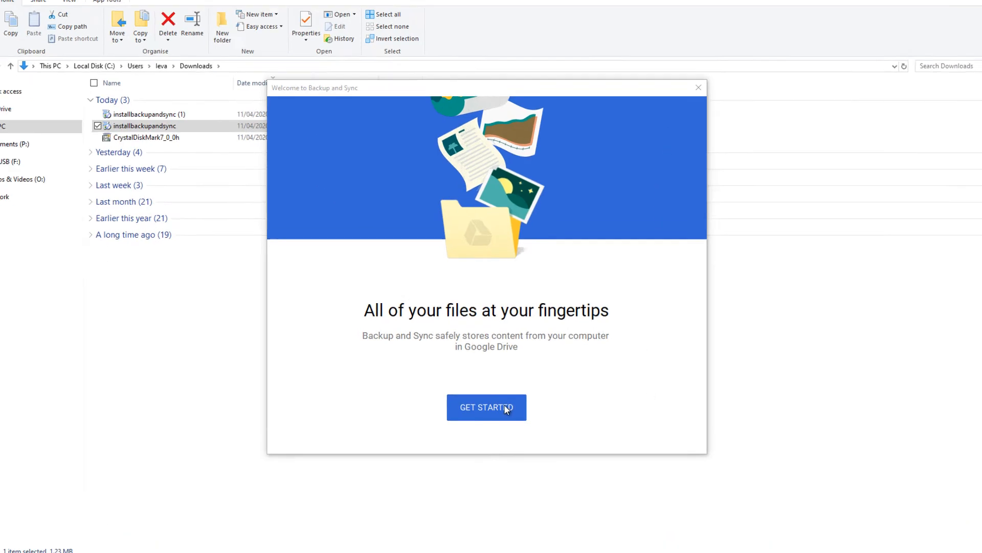
left_click(486, 407)
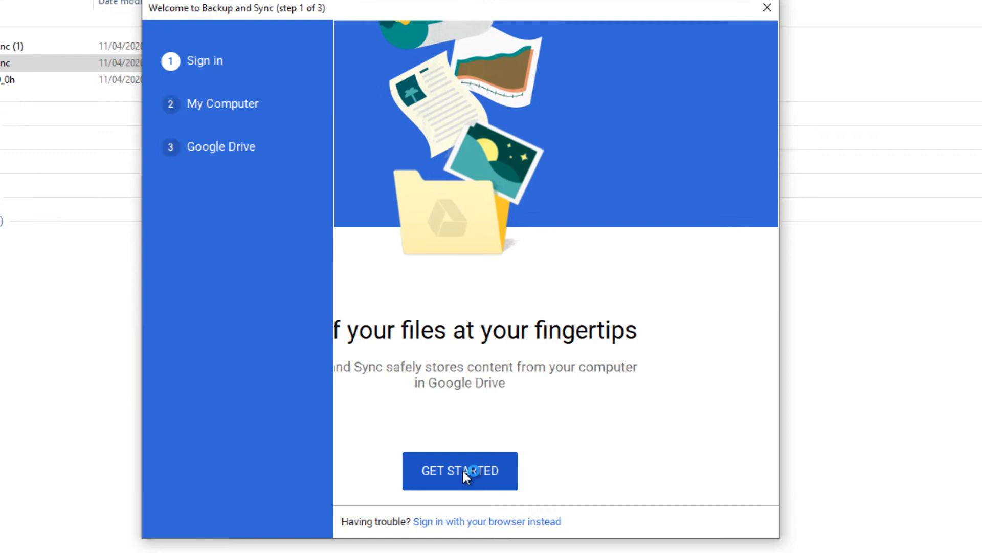
left_click(460, 470)
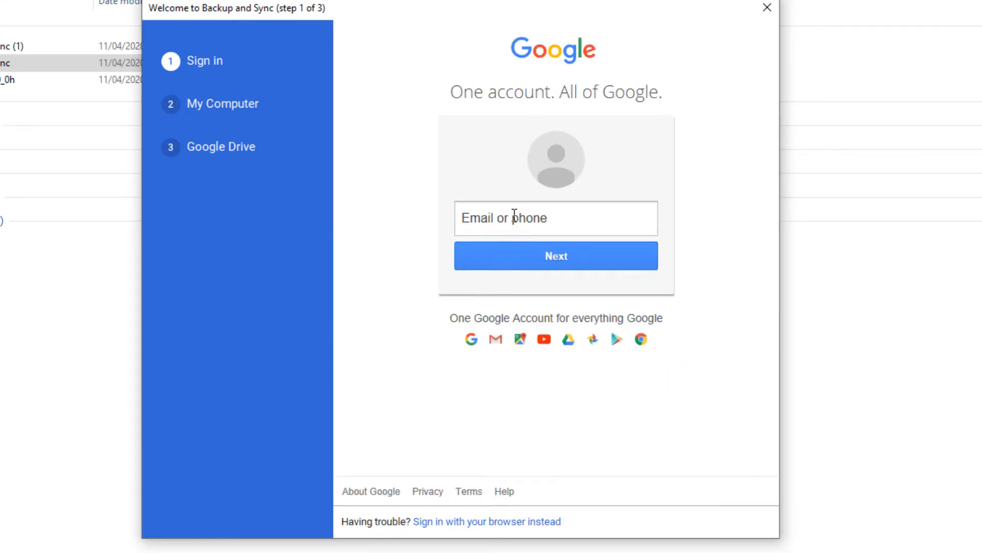
left_click(555, 218)
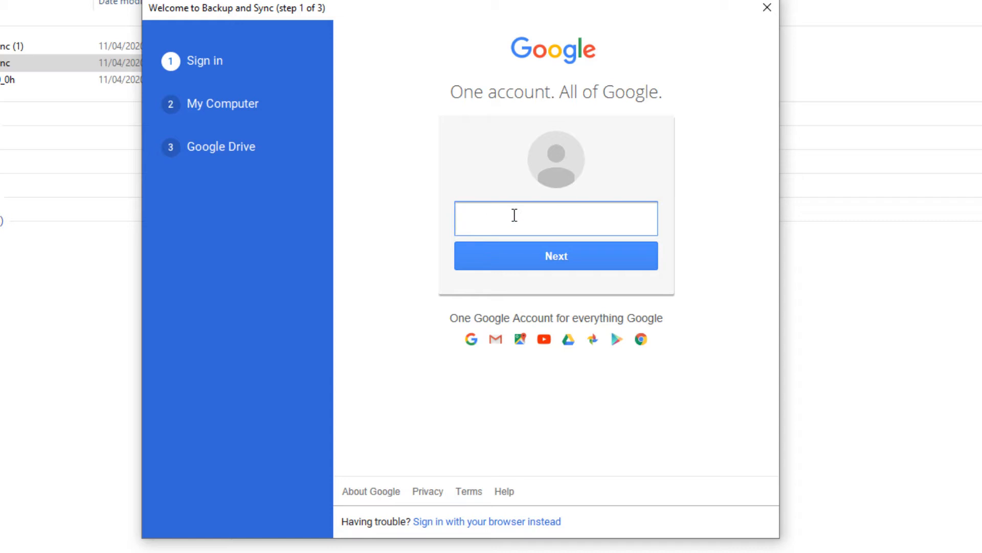
left_click(555, 218)
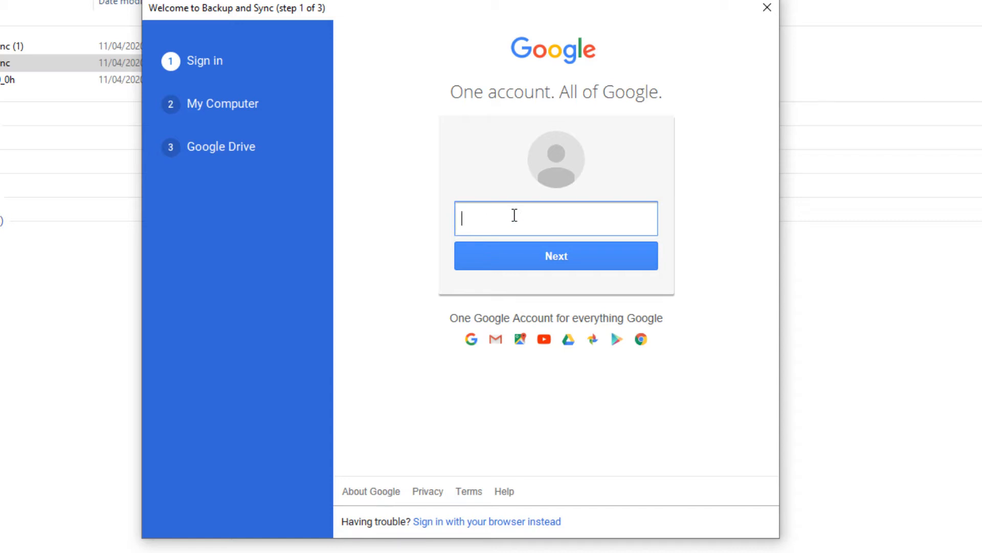
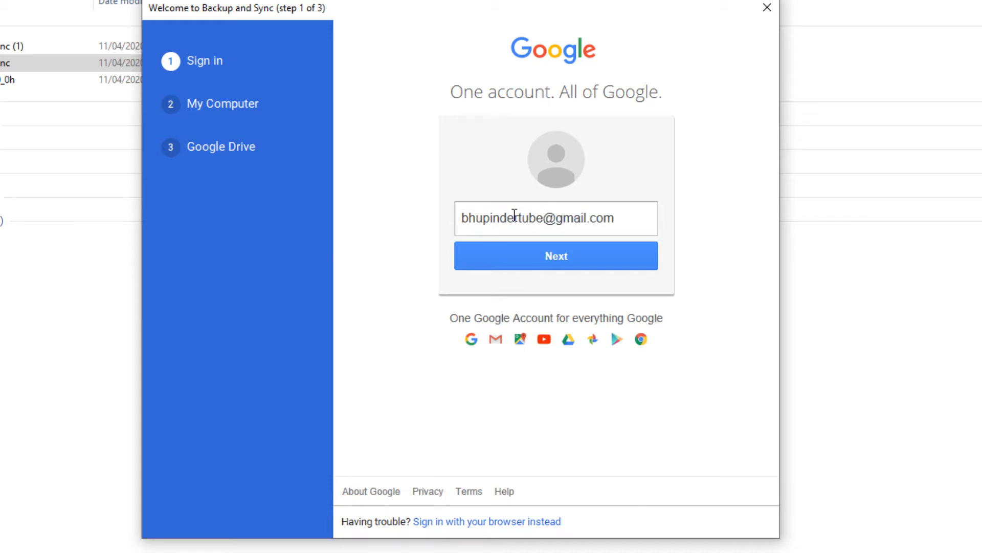
left_click(554, 255)
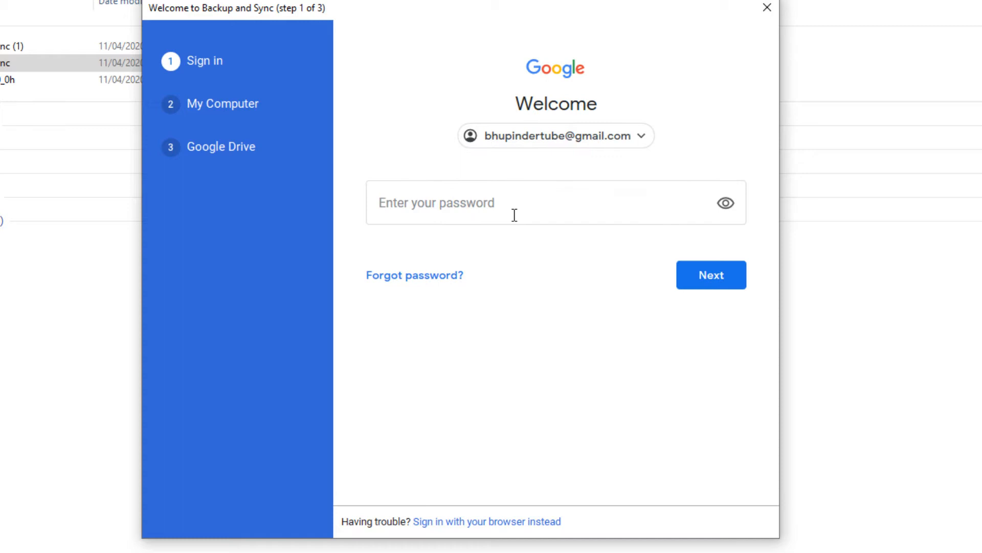
left_click(554, 203)
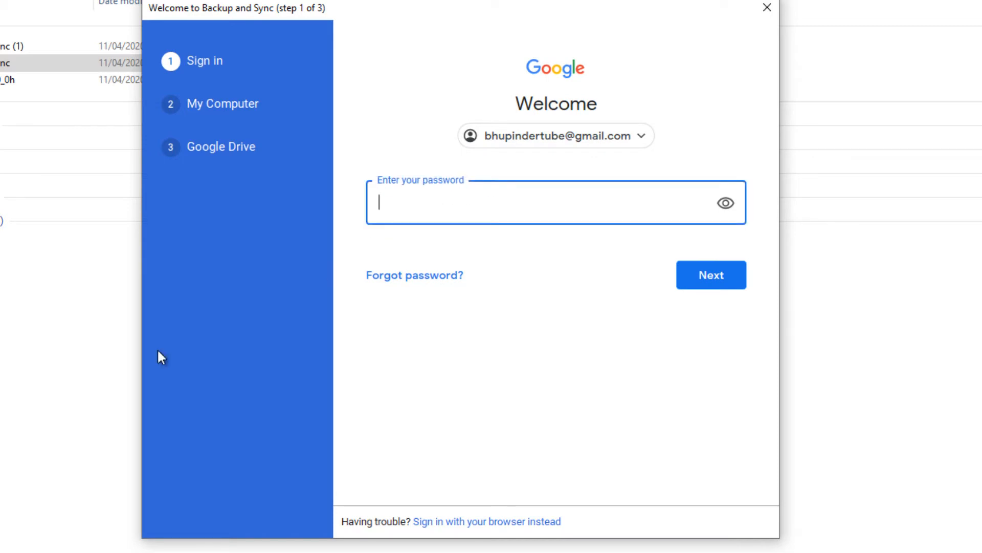
left_click(710, 274)
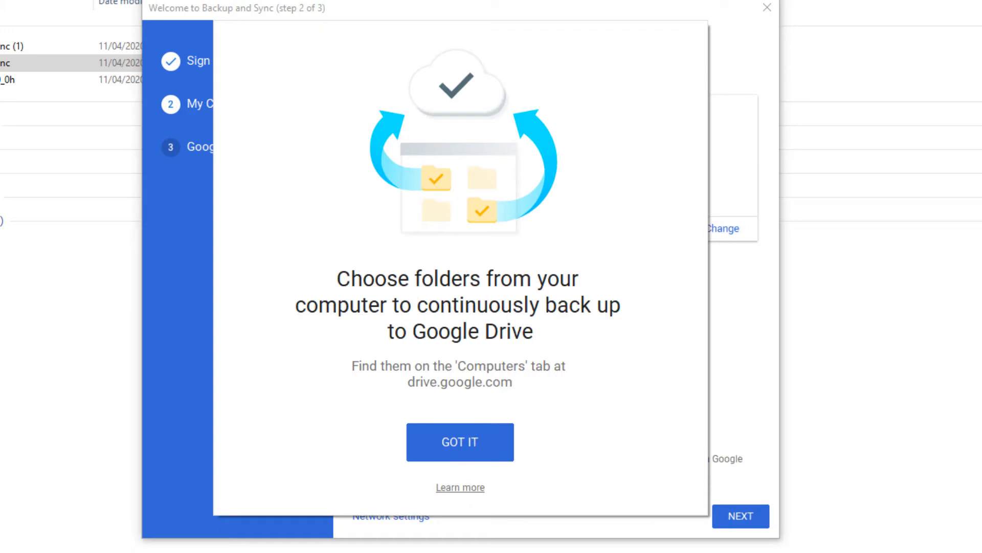
mouse_move(383, 333)
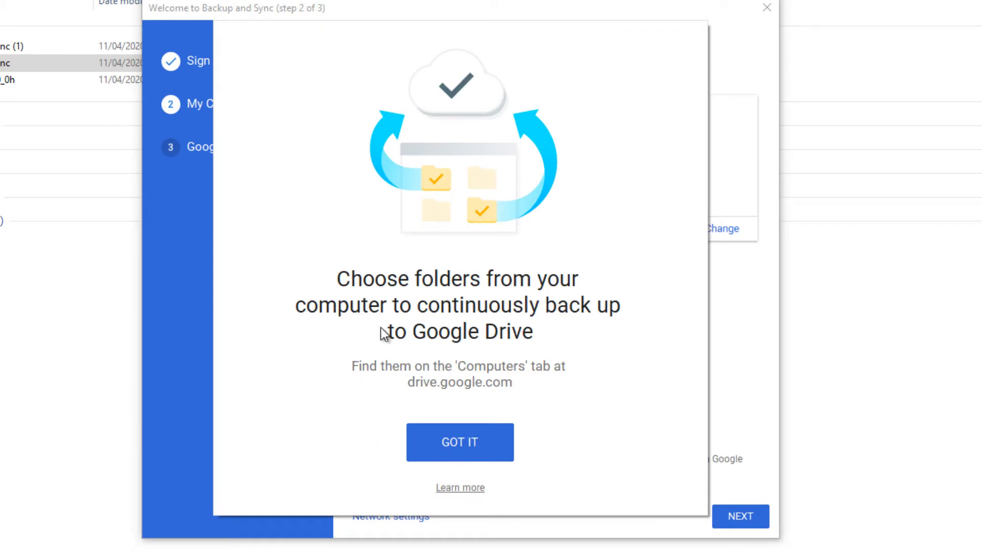
mouse_move(593, 274)
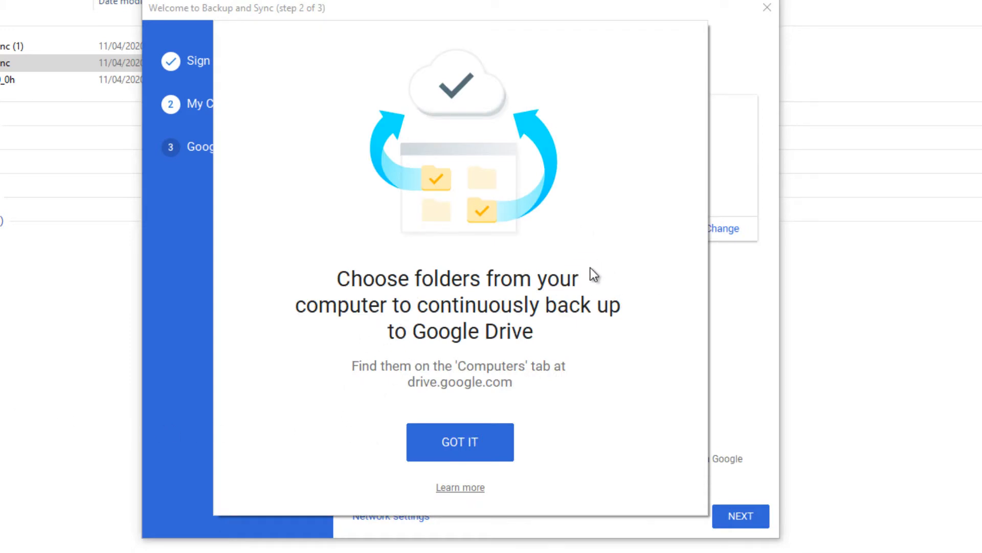
mouse_move(468, 330)
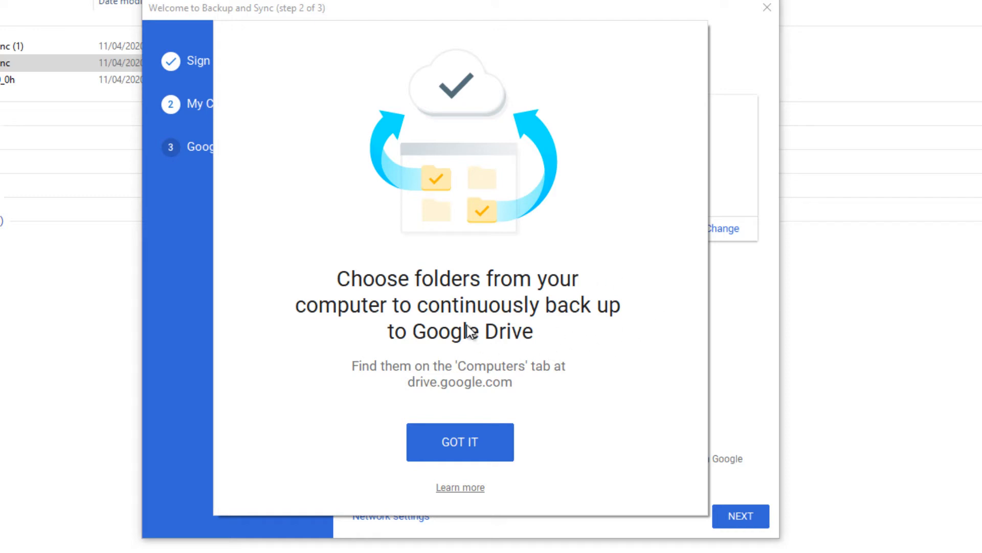
mouse_move(439, 437)
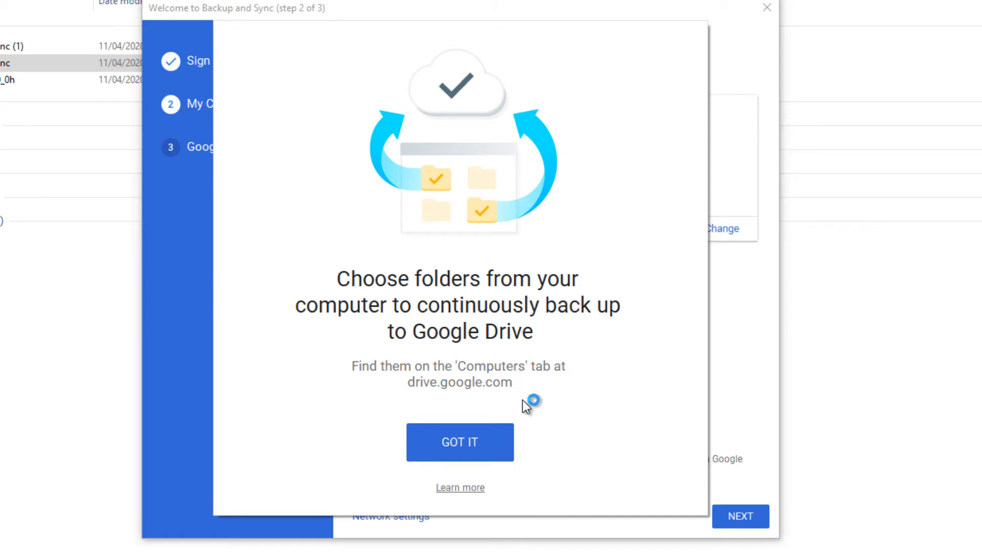
mouse_move(459, 442)
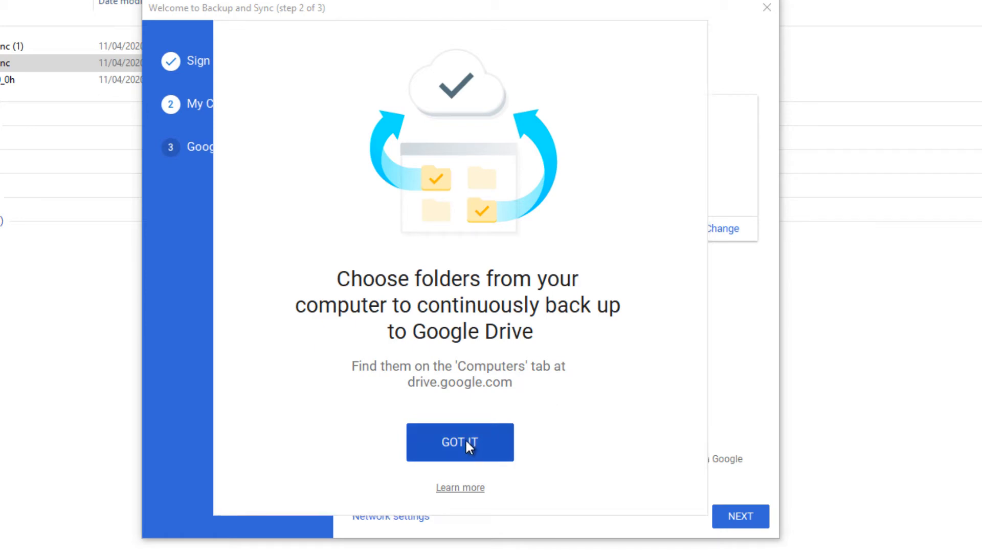
Leave Desktop, Documents and Pictures unticked and continue to the Google Drive step
left_click(459, 442)
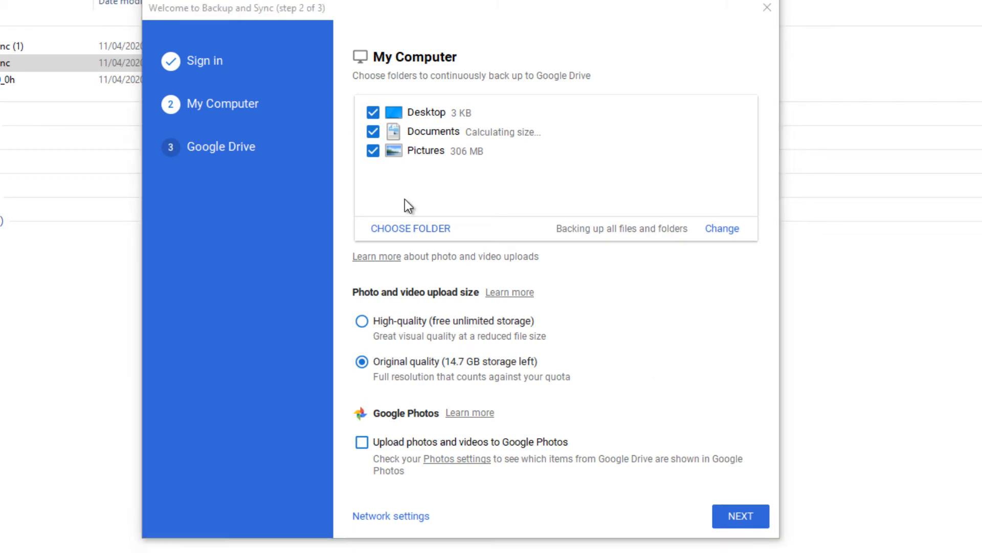
mouse_move(396, 120)
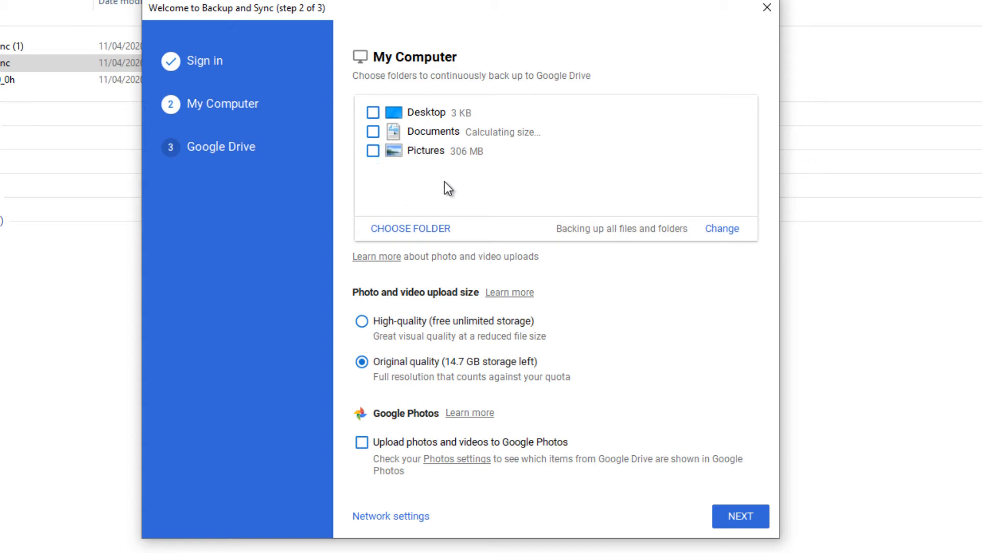
mouse_move(653, 367)
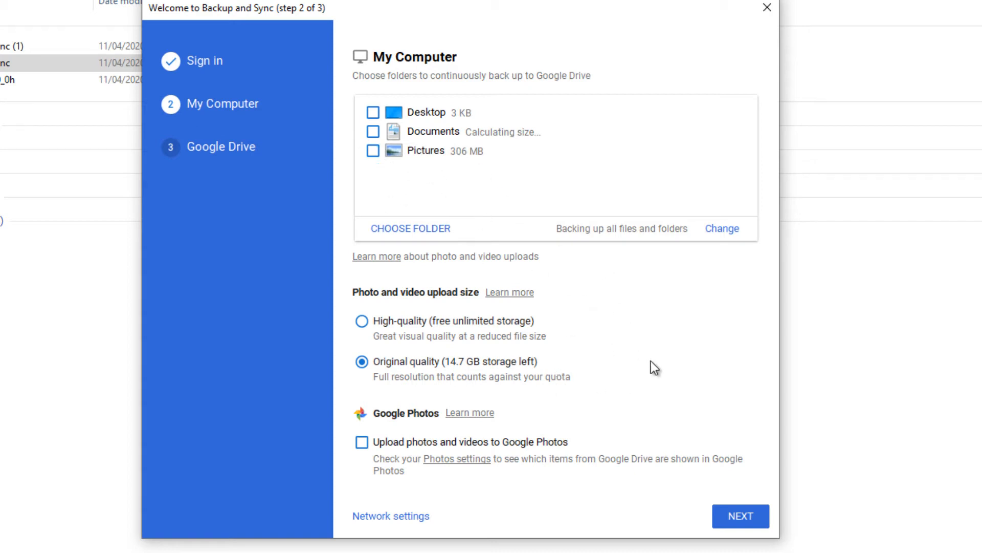
mouse_move(699, 357)
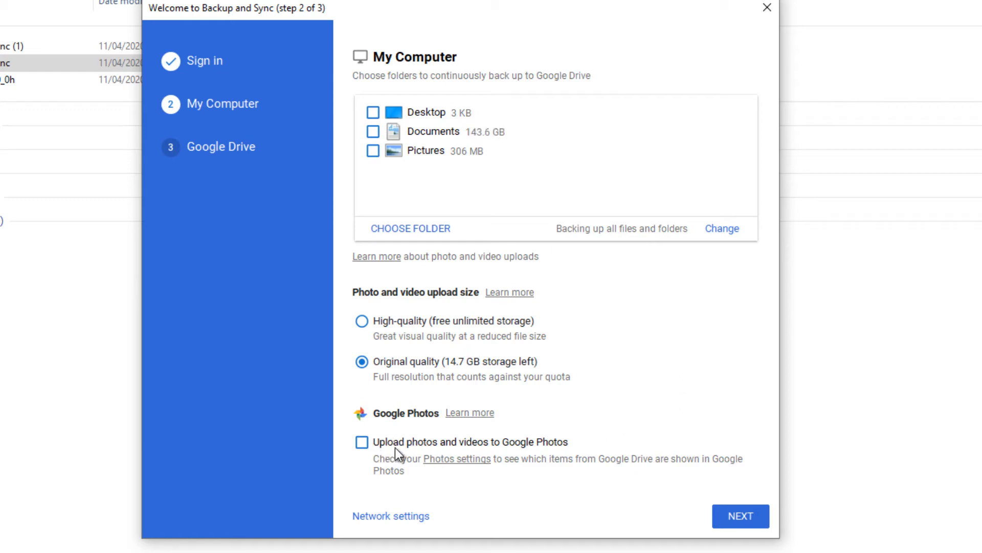
mouse_move(496, 452)
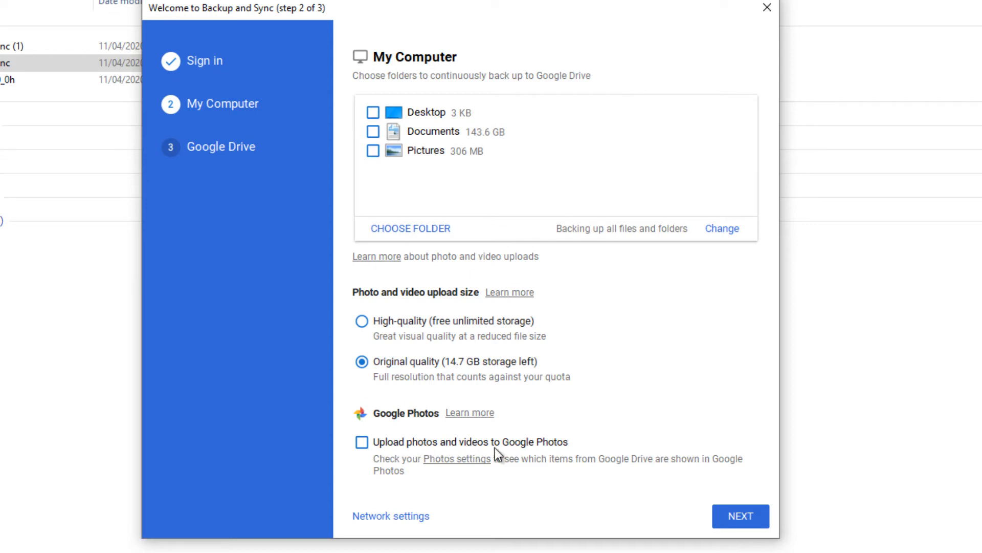
mouse_move(550, 466)
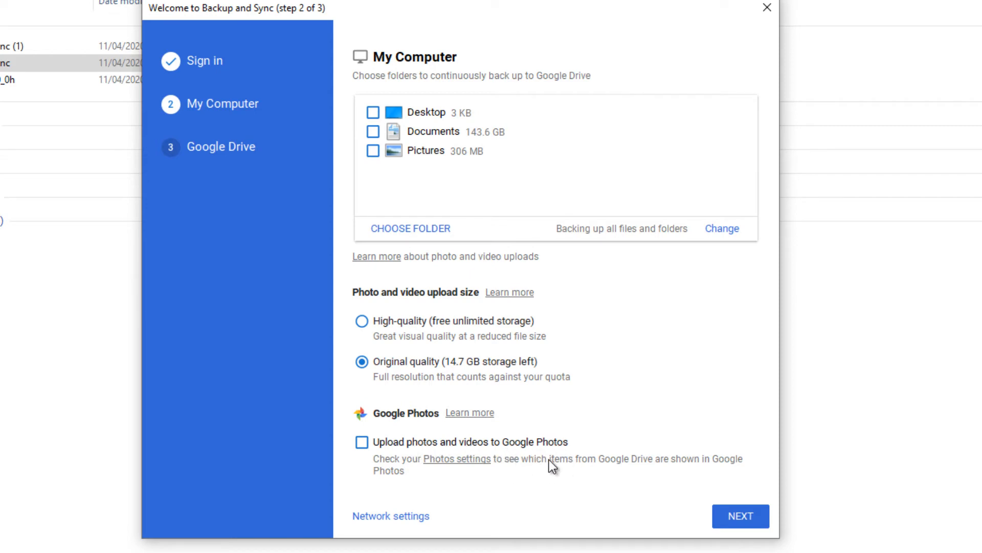
mouse_move(554, 455)
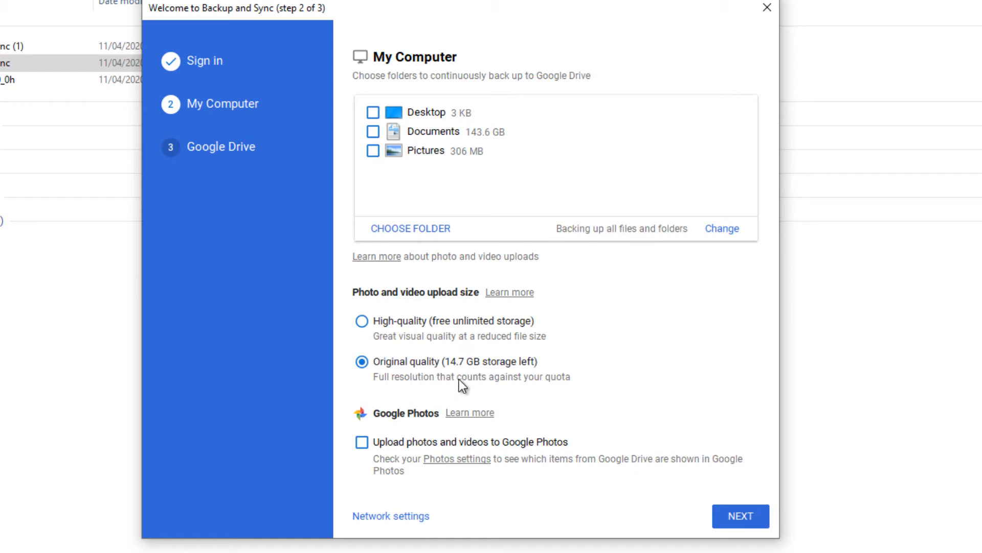
mouse_move(693, 504)
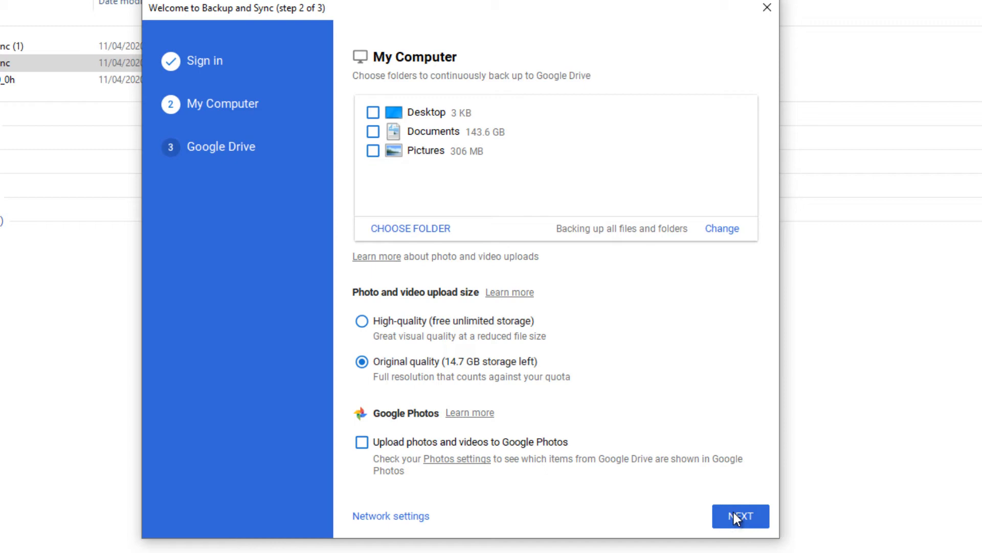
left_click(740, 516)
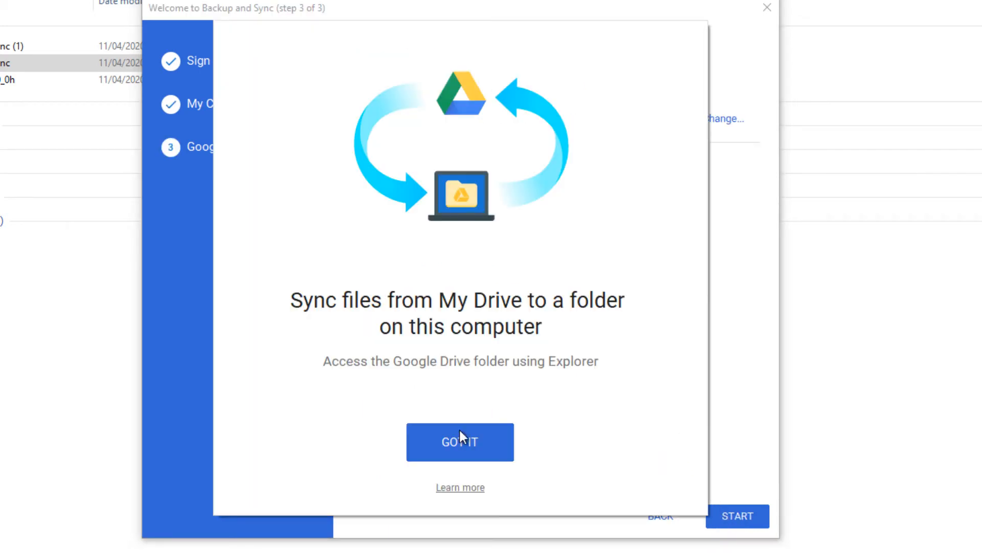
Keep 'Sync everything in My Drive' selected and start the sync to finish installation
left_click(460, 442)
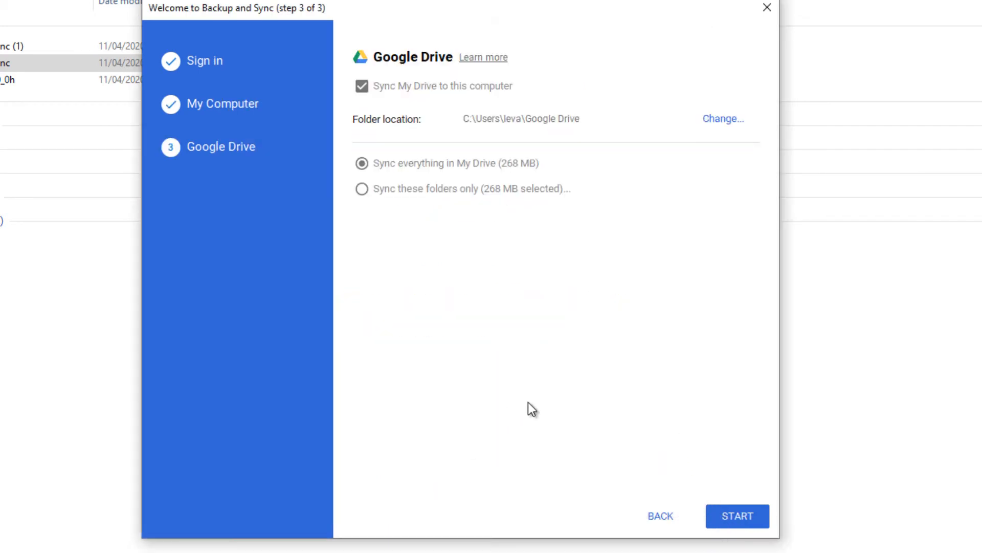
left_click(361, 86)
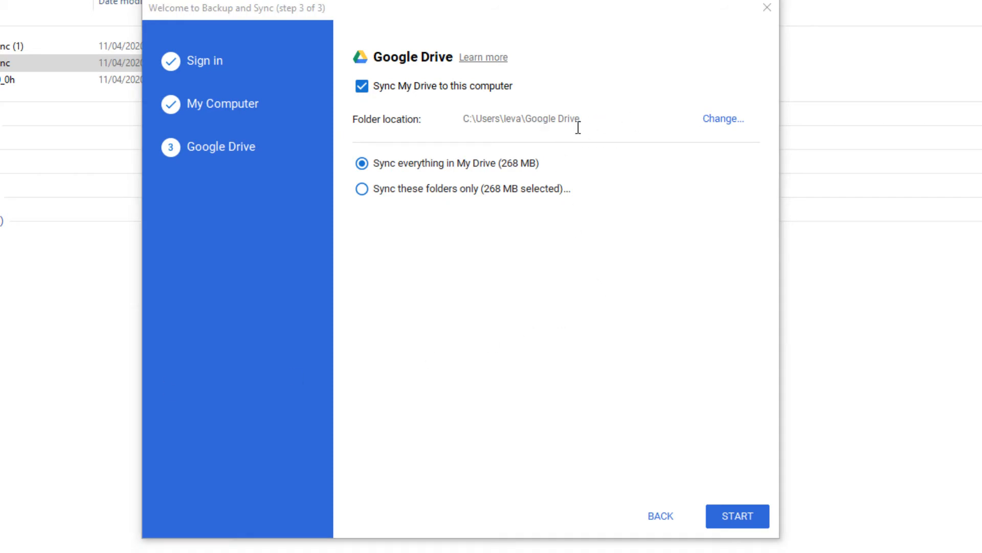
mouse_move(565, 138)
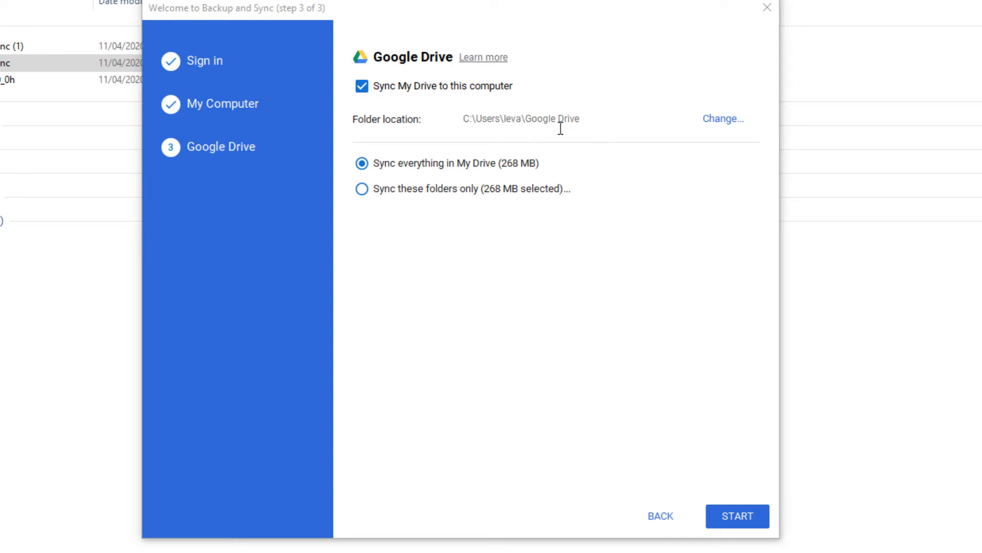
mouse_move(643, 230)
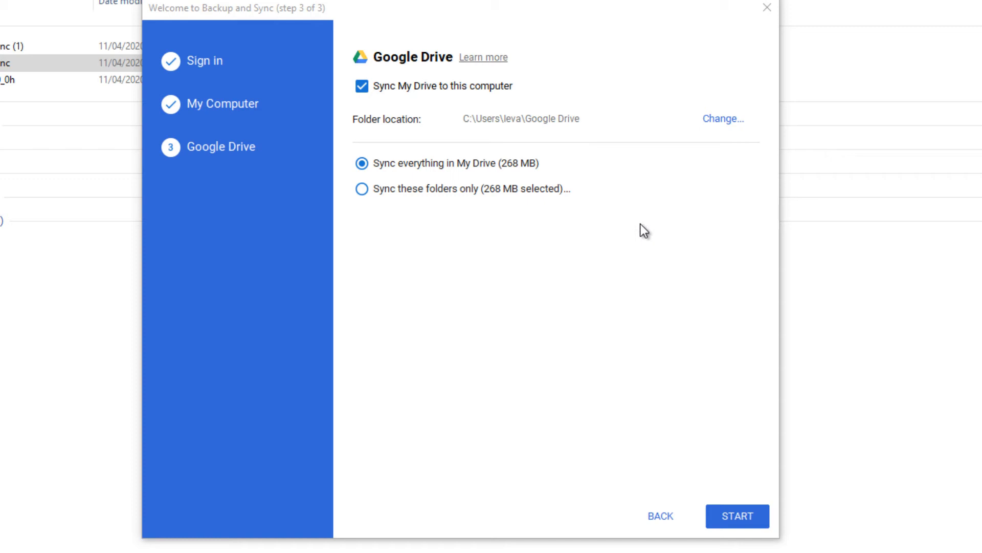
mouse_move(609, 258)
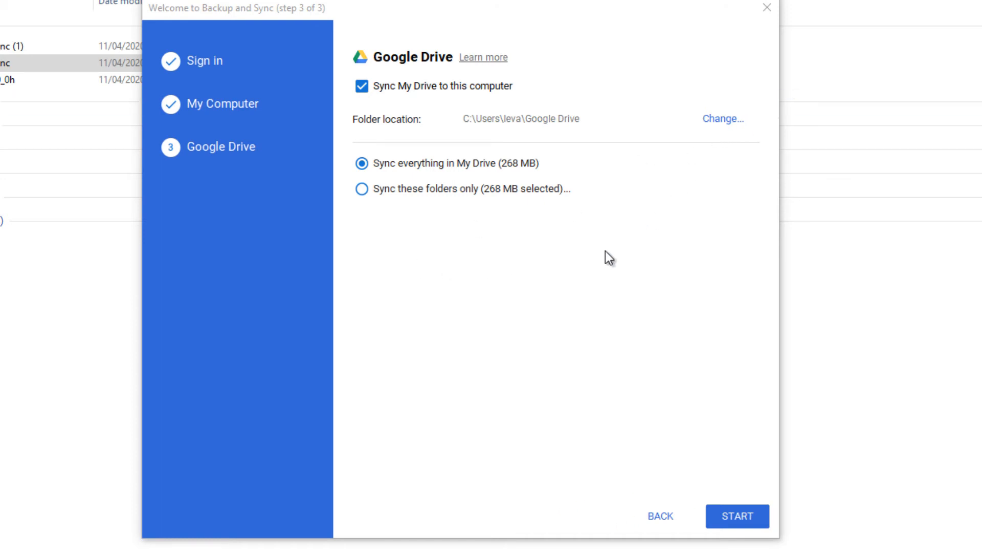
mouse_move(400, 223)
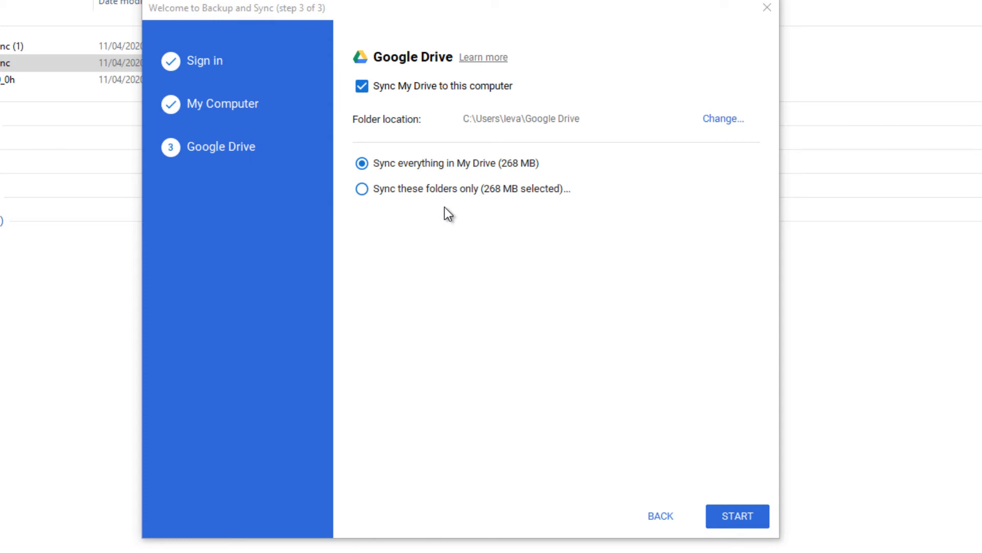
mouse_move(504, 219)
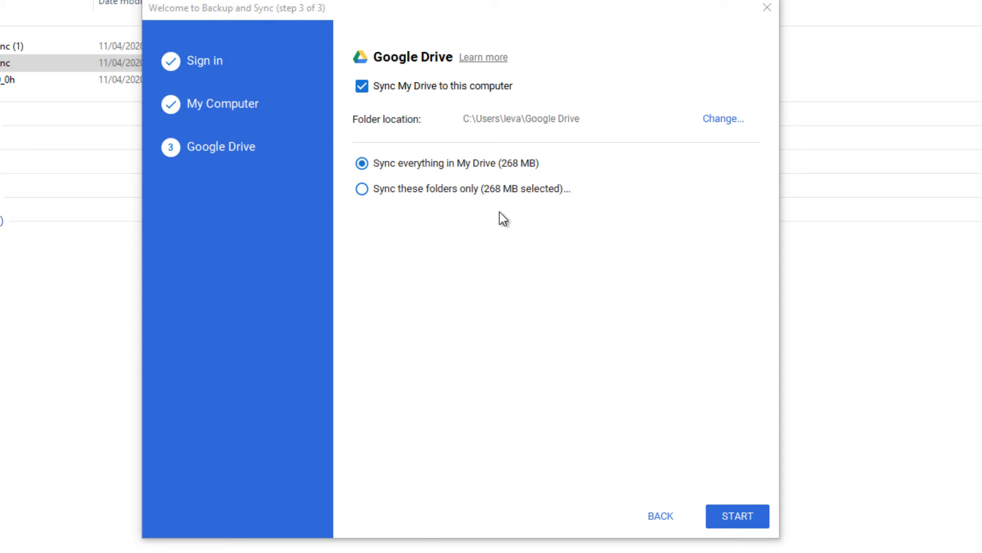
mouse_move(437, 221)
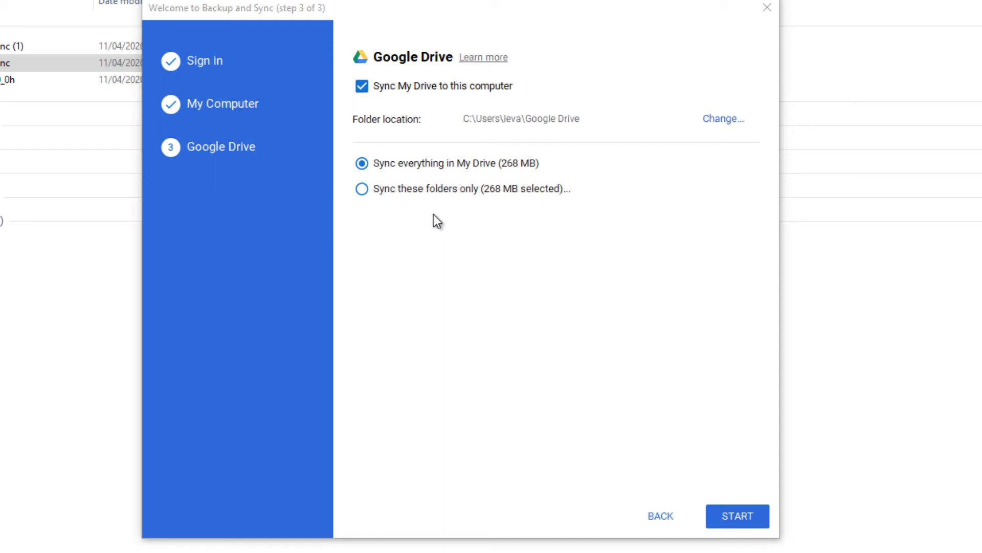
mouse_move(456, 266)
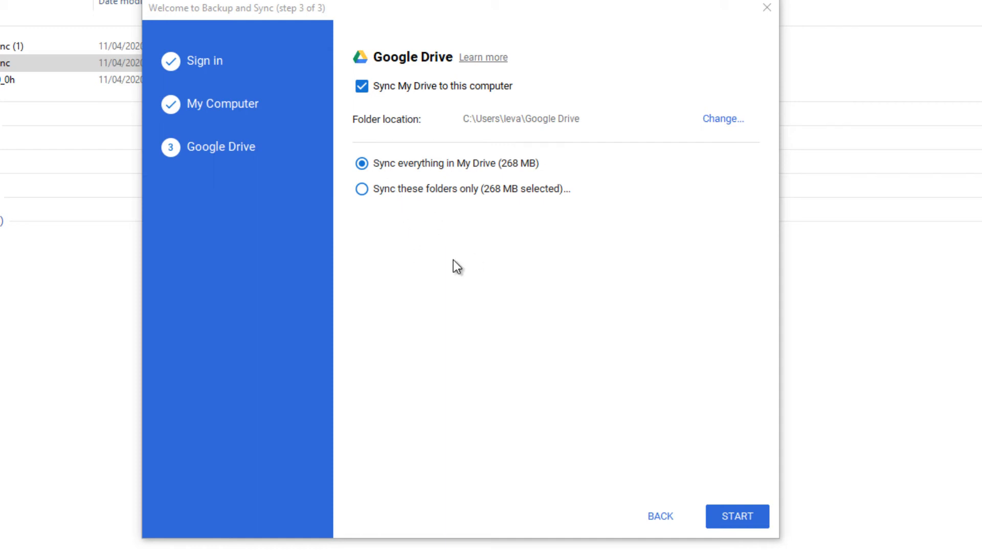
mouse_move(457, 275)
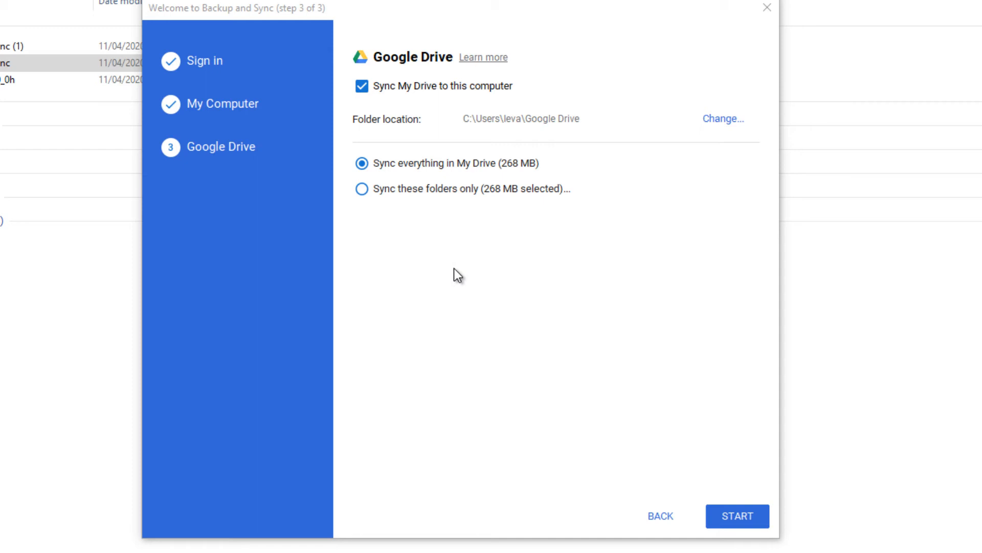
mouse_move(462, 300)
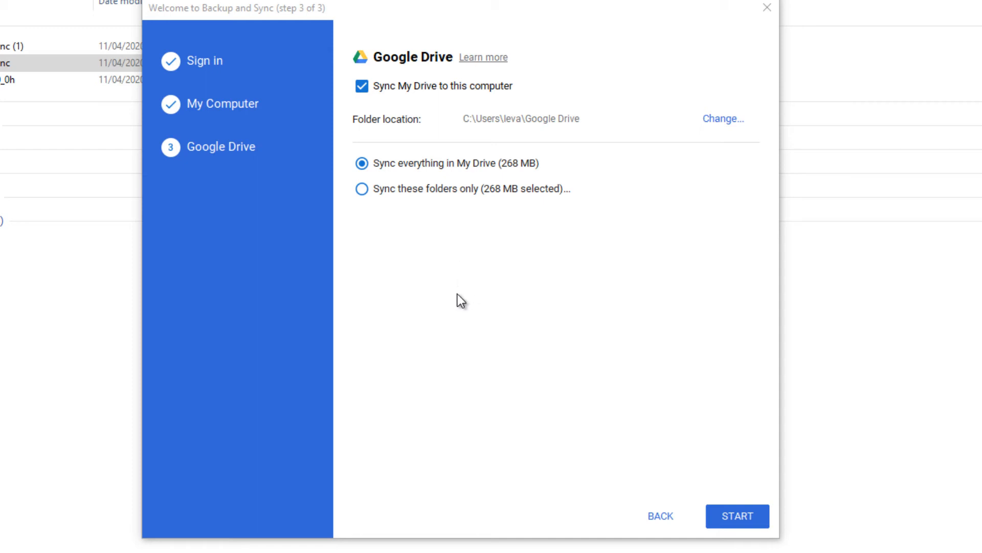
mouse_move(537, 362)
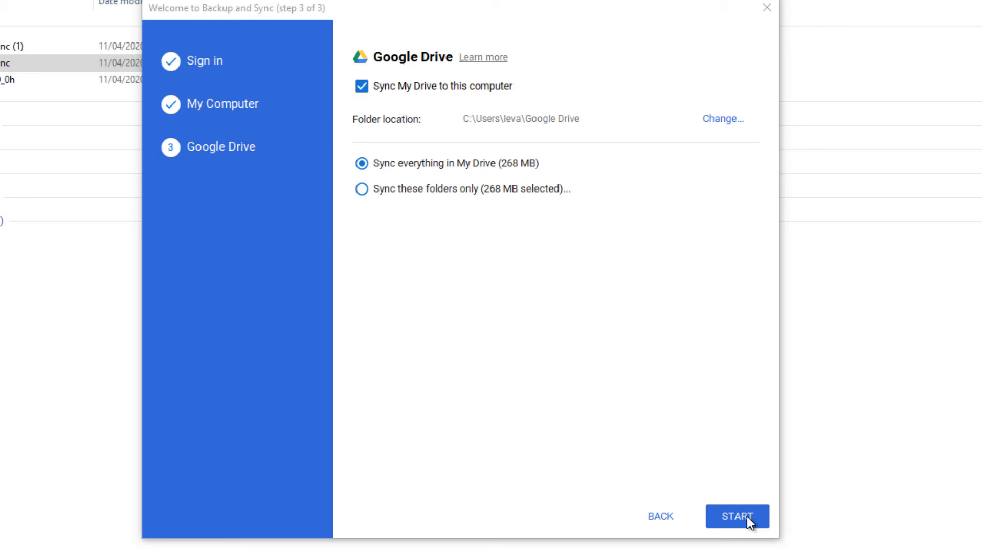
left_click(737, 516)
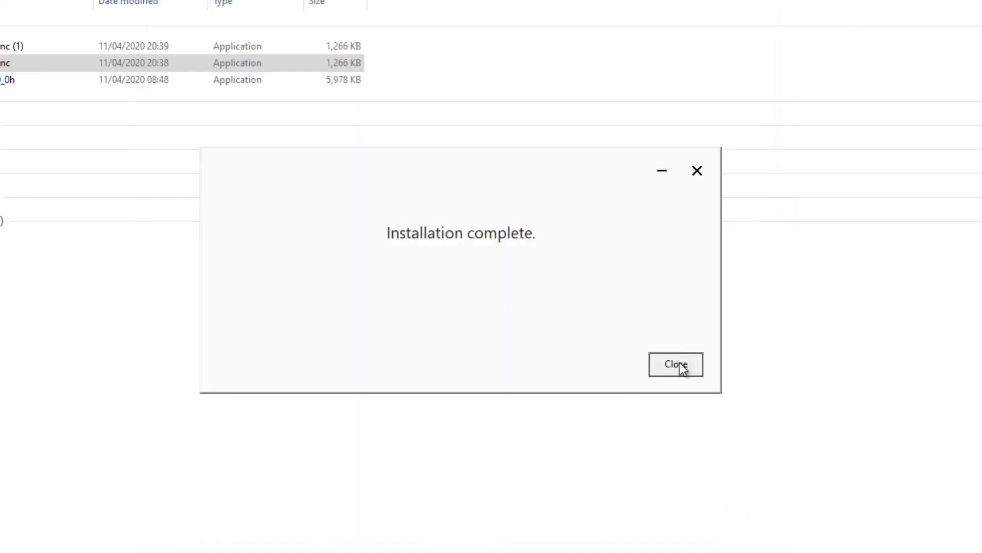
Close the Installation complete message and watch the local Google Drive folder populate
left_click(675, 364)
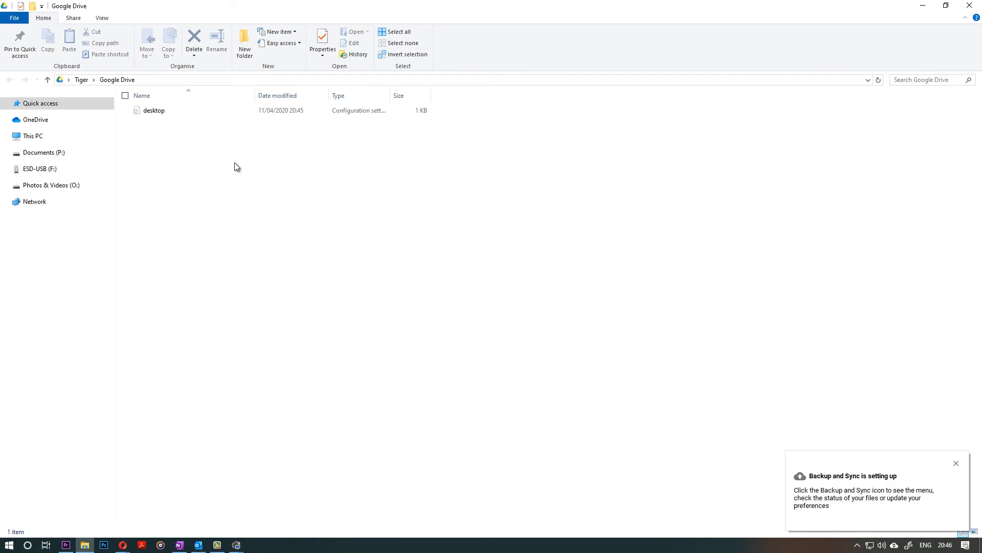
left_click(40, 102)
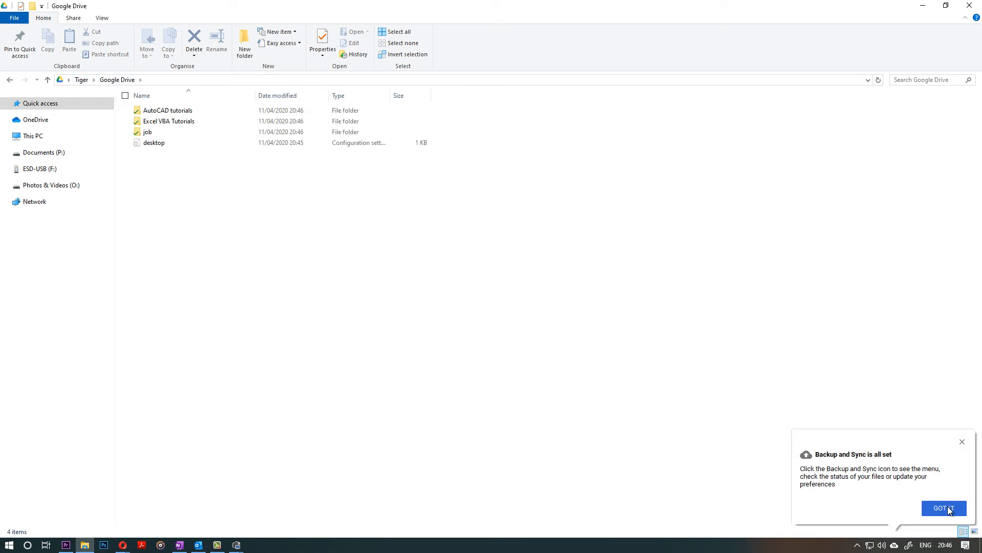
mouse_move(259, 202)
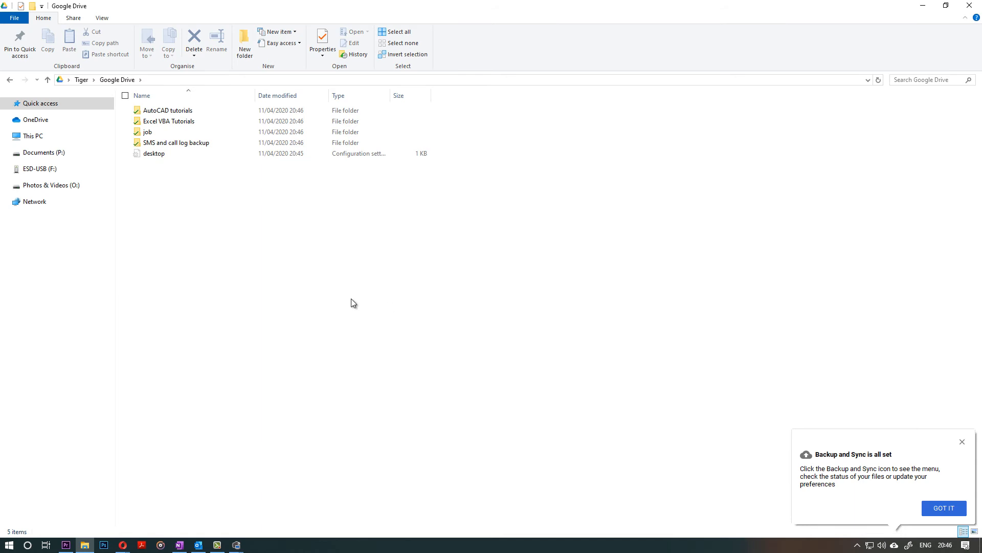
mouse_move(644, 355)
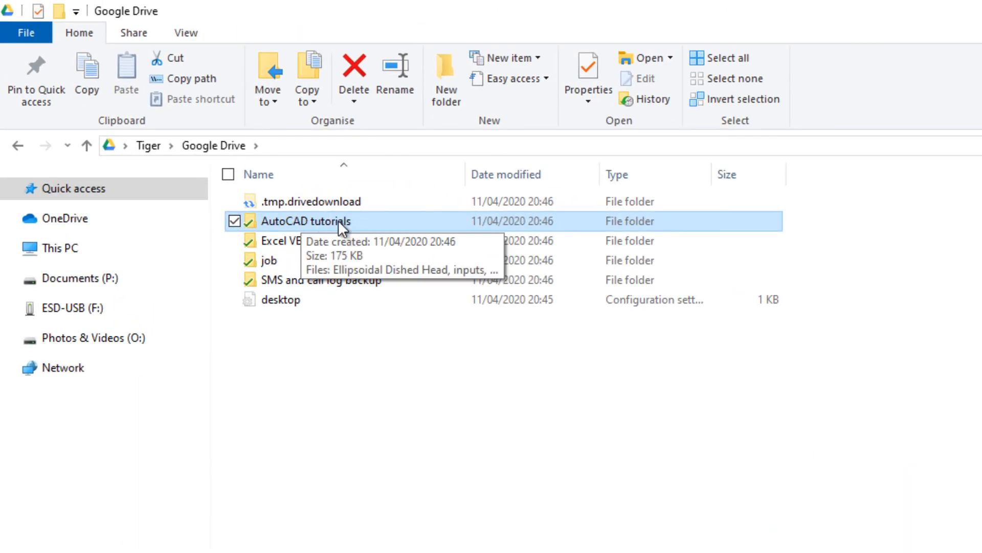
Open the synced AutoCAD tutorials folder to list its drawings and Excel input files
double_click(306, 221)
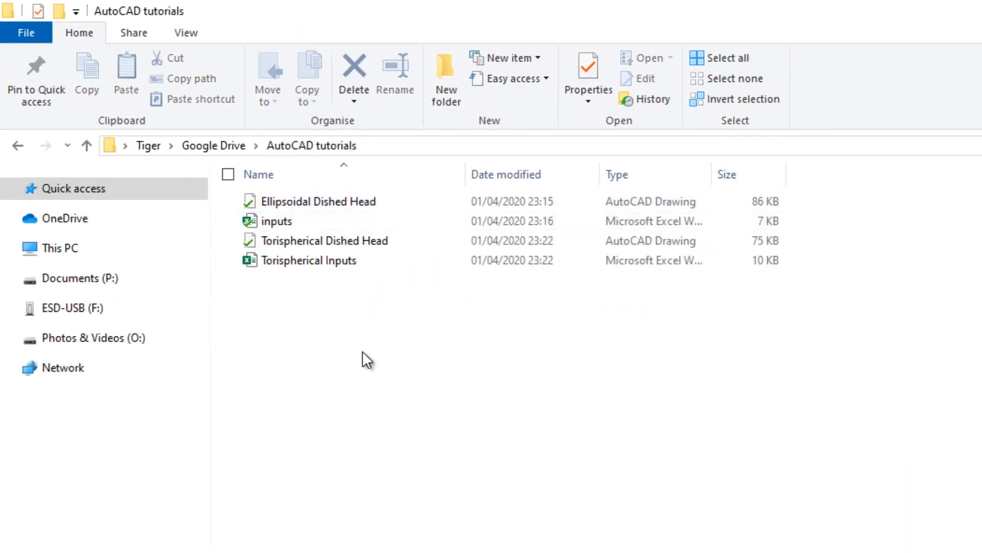
mouse_move(392, 279)
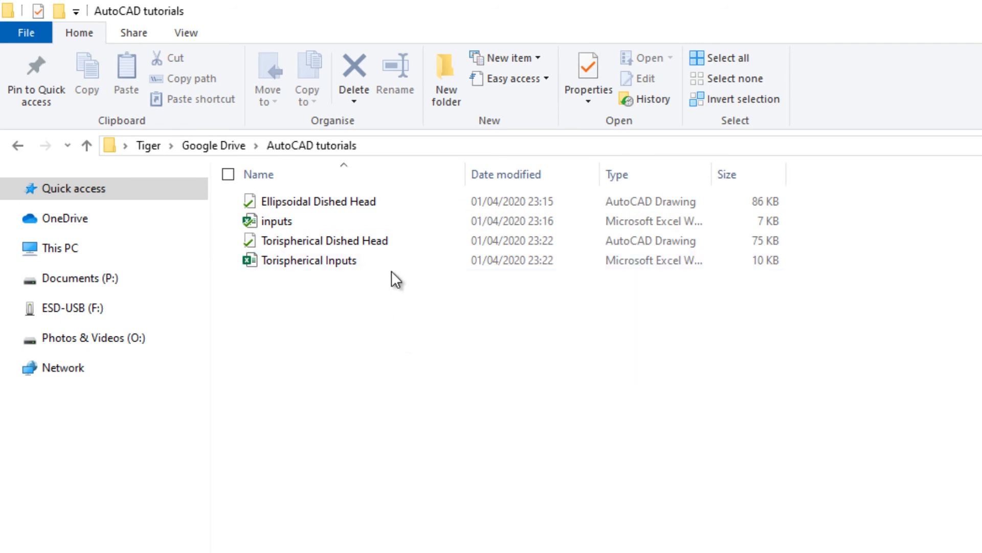
mouse_move(401, 357)
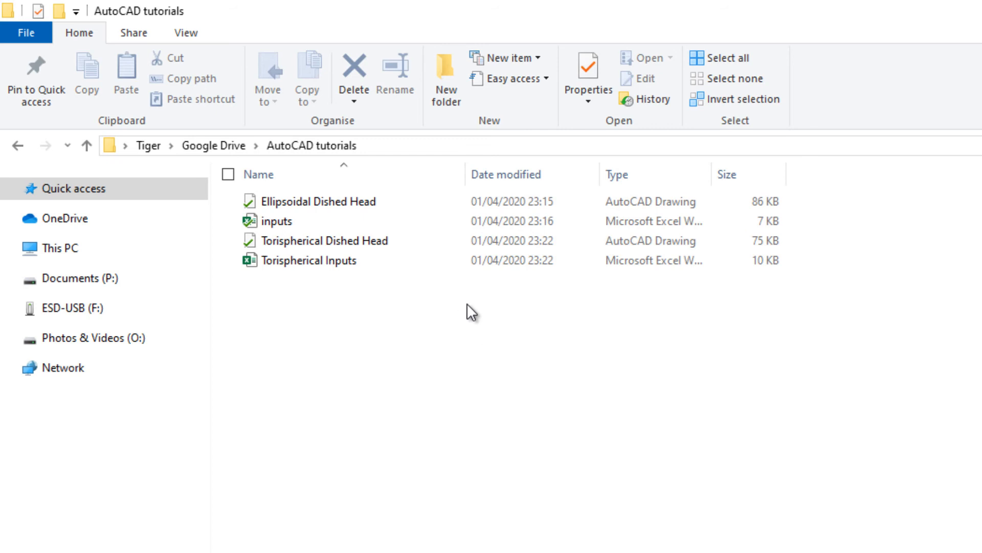
mouse_move(451, 297)
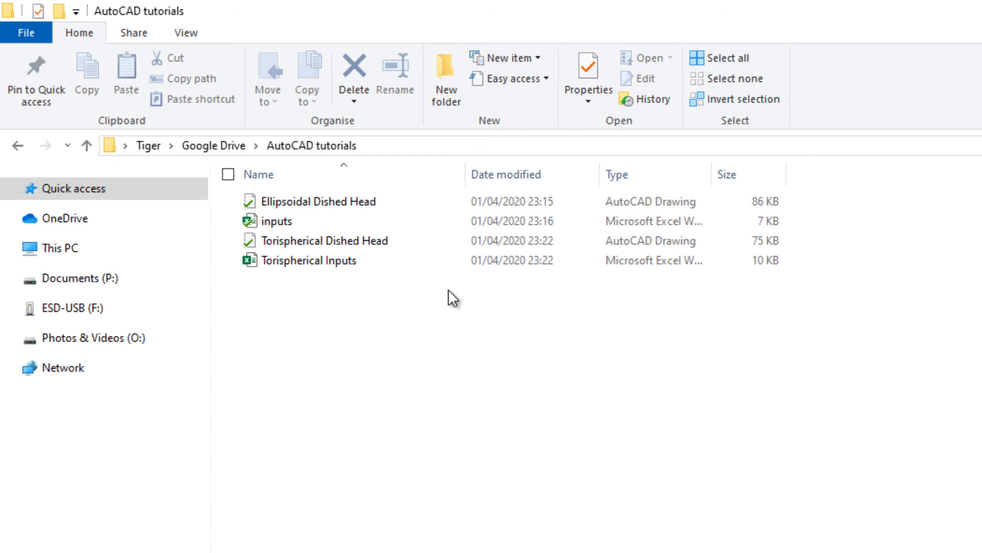
mouse_move(436, 325)
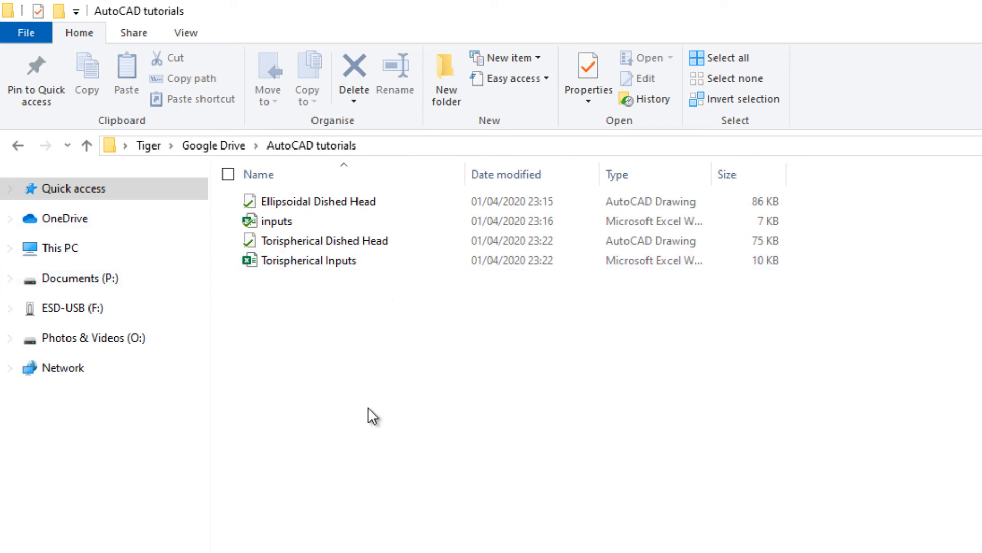
mouse_move(413, 410)
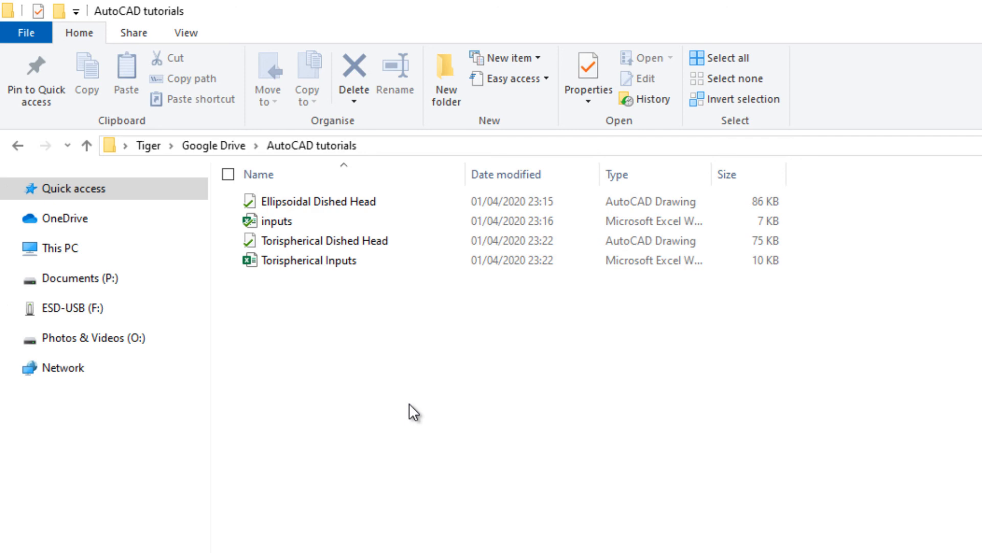